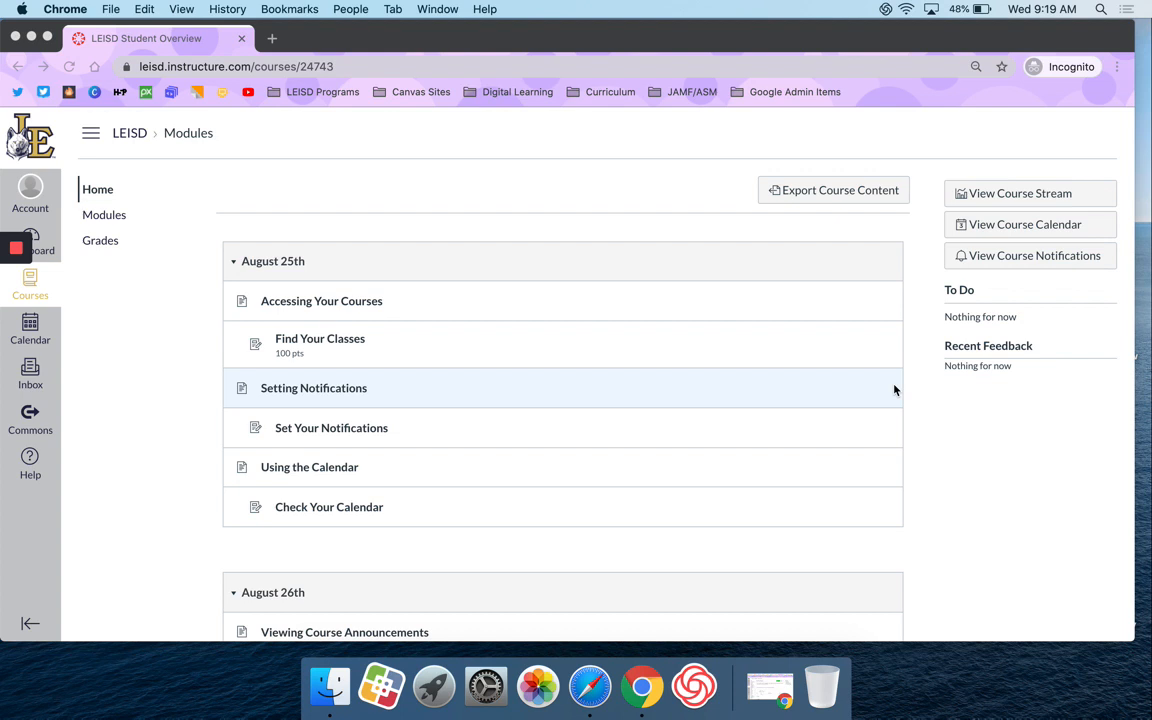
mouse_move(502, 358)
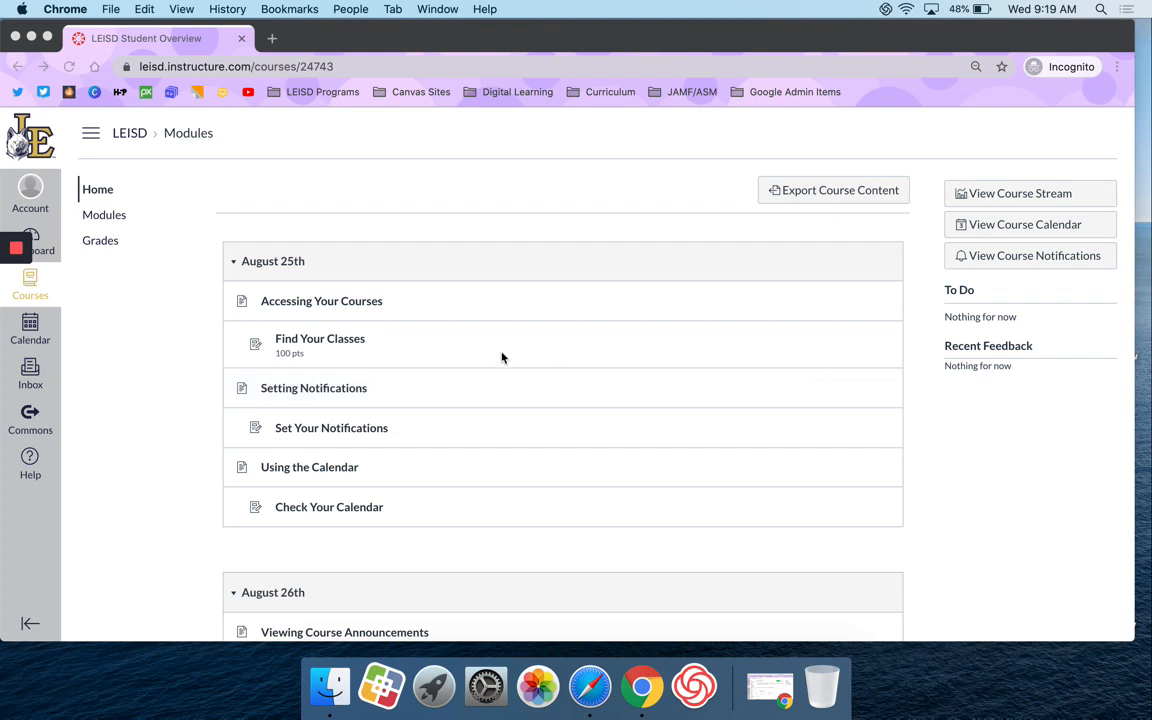
Step: Open the Find Your Classes assignment under August 25th in the LEISD Student Overview modules
click(320, 338)
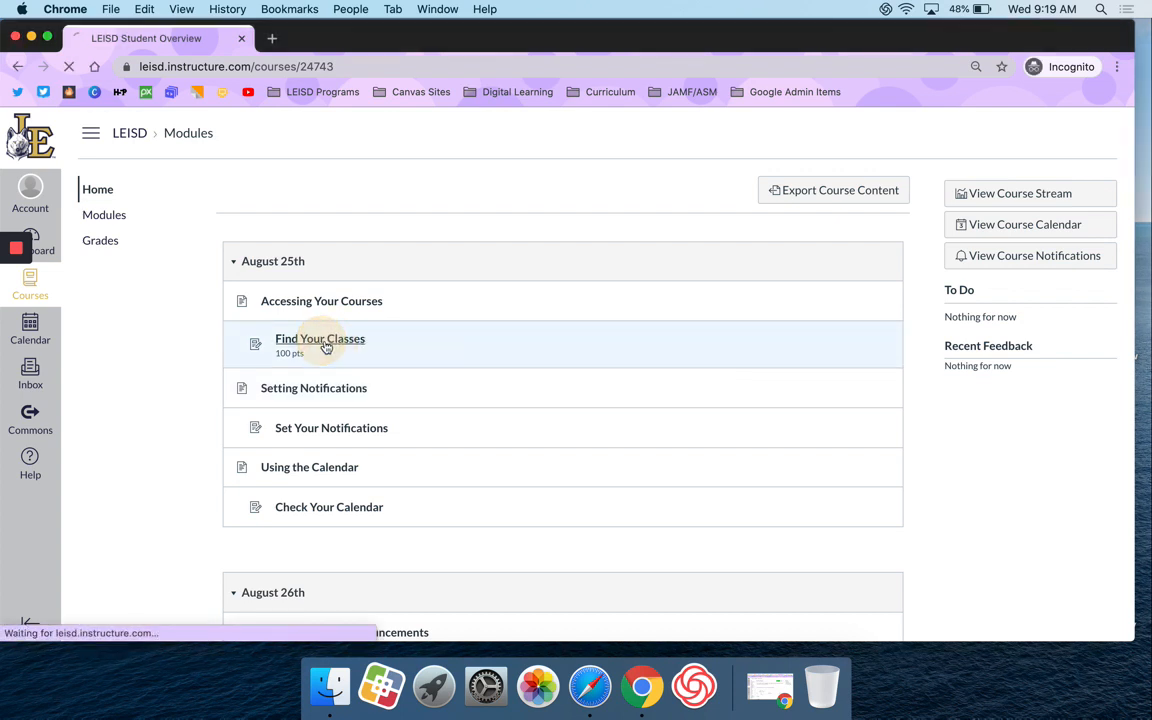
Step: Load the Find Your Classes page showing its instructions and the earlier dashboard view.png submission
click(320, 338)
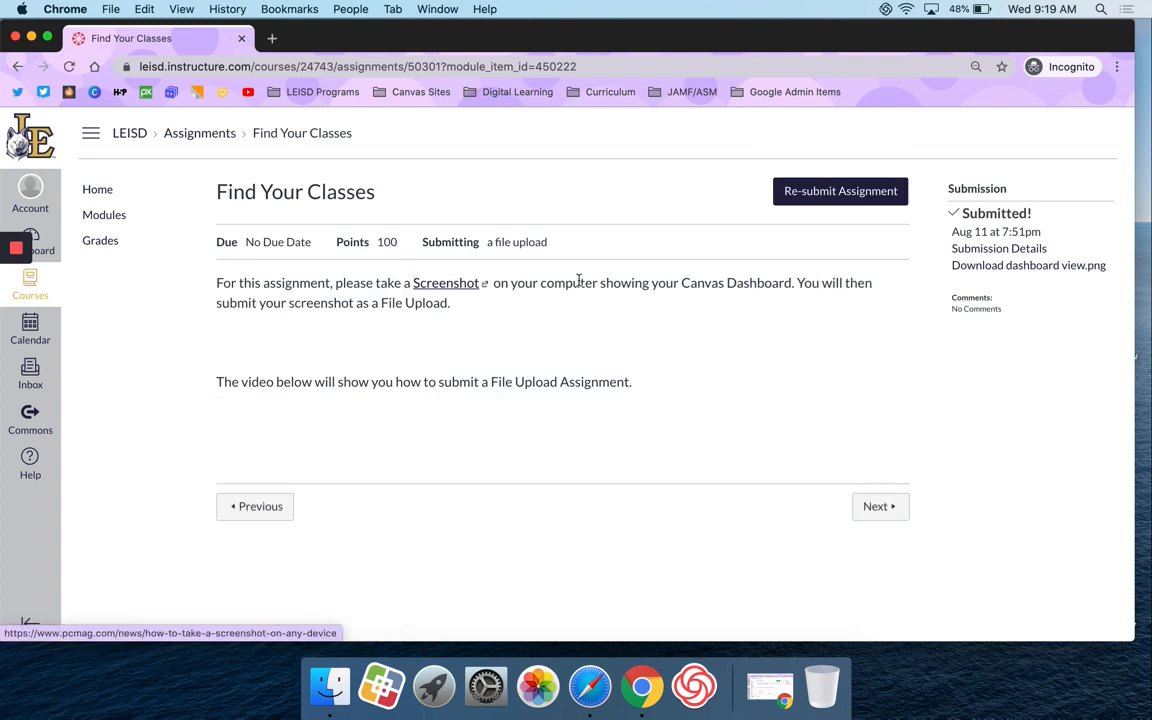
mouse_move(380, 302)
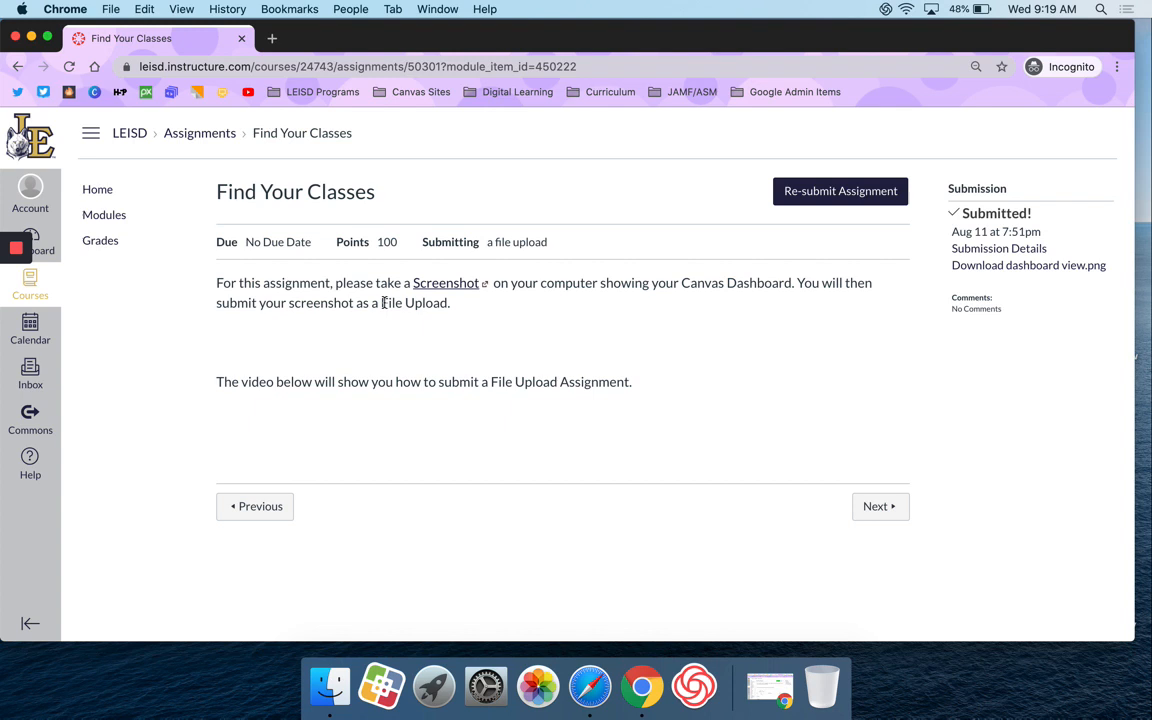
double_click(412, 304)
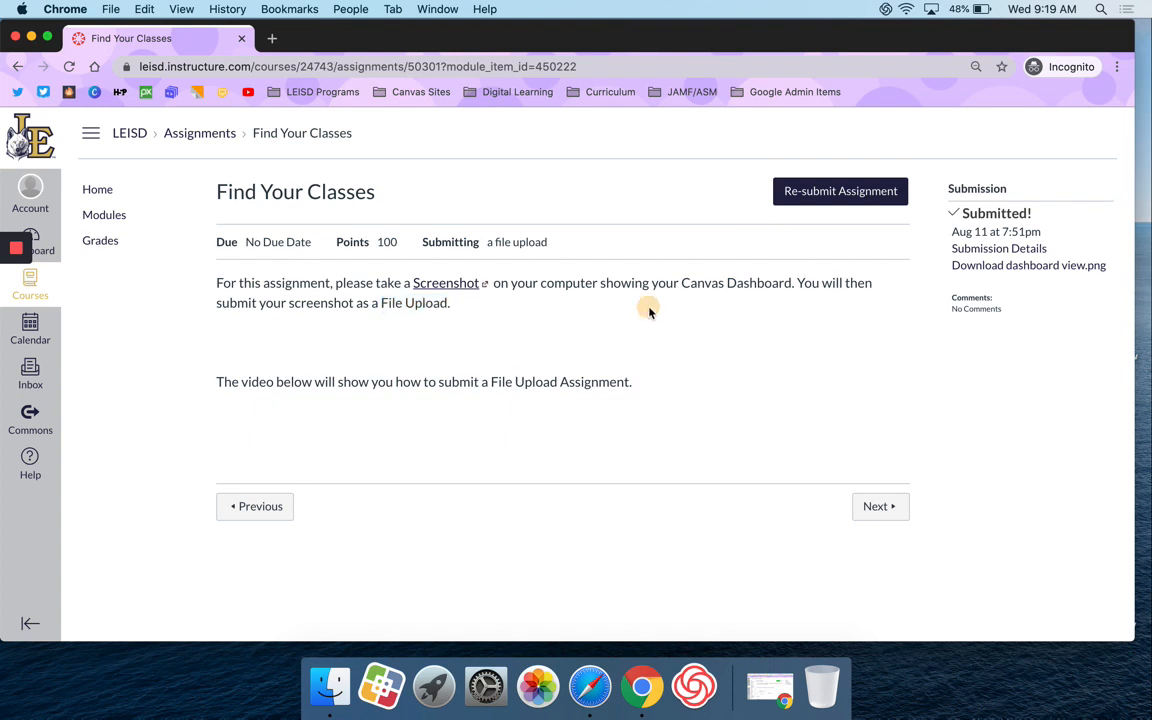
mouse_move(840, 192)
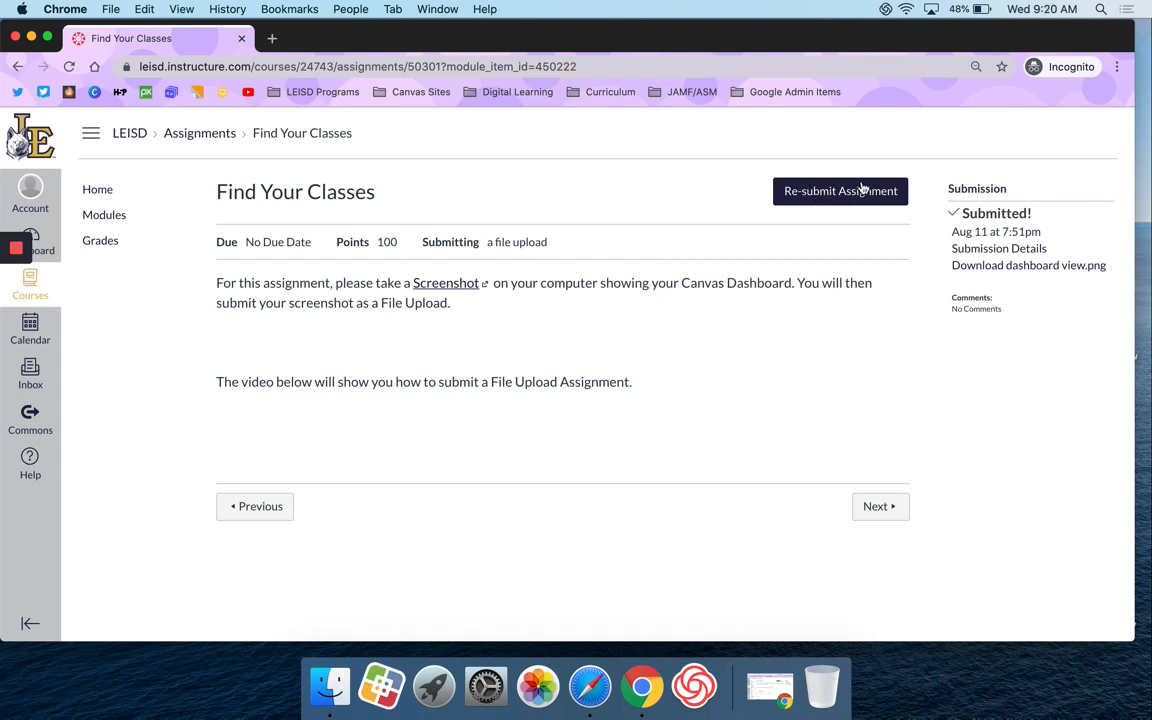
Step: Start a re-submission and reach the File Upload form with no file chosen yet
click(840, 192)
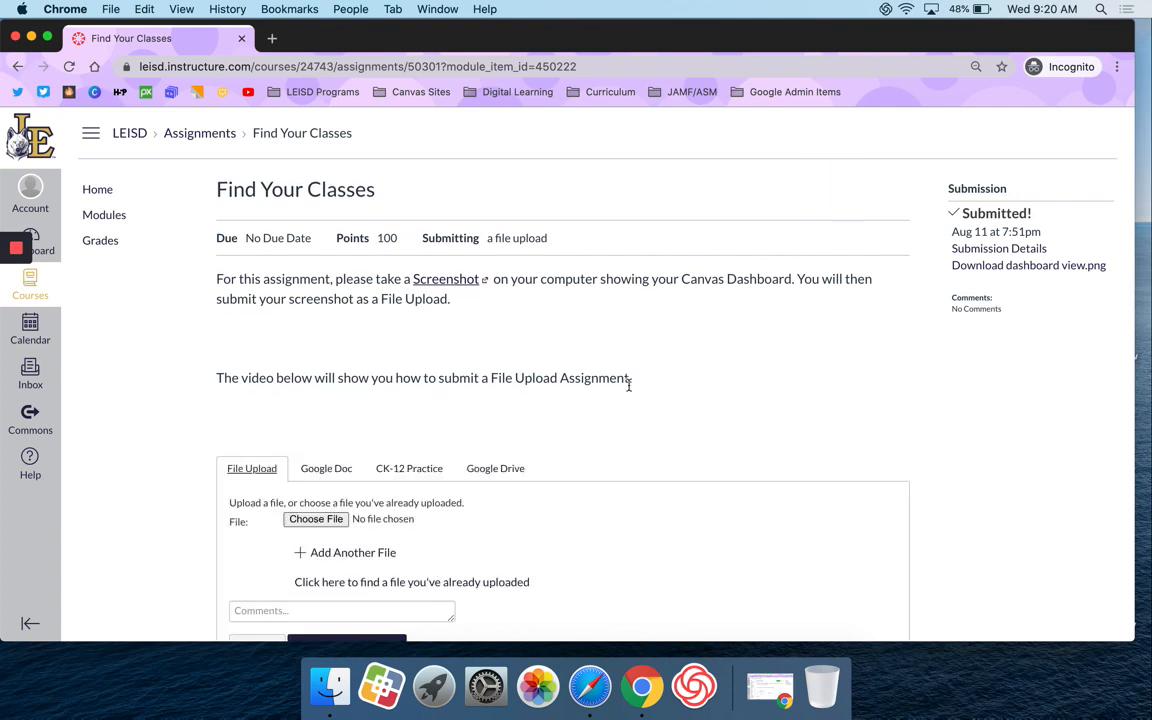
scroll(down, 3)
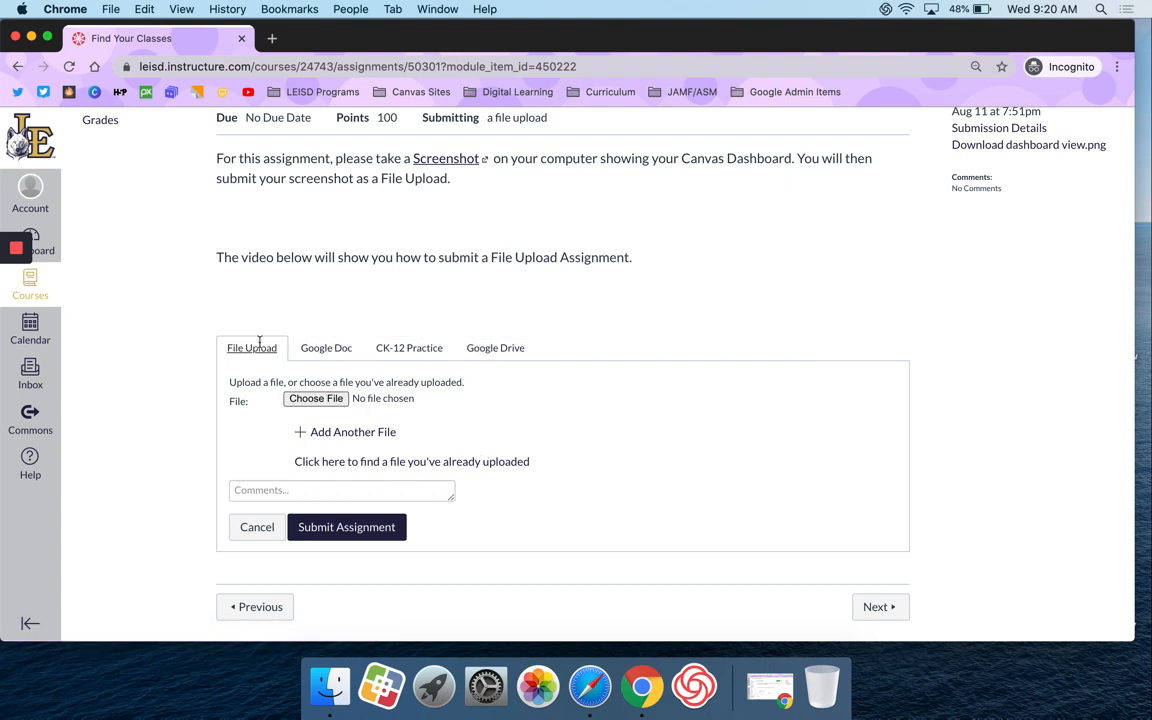
mouse_move(378, 228)
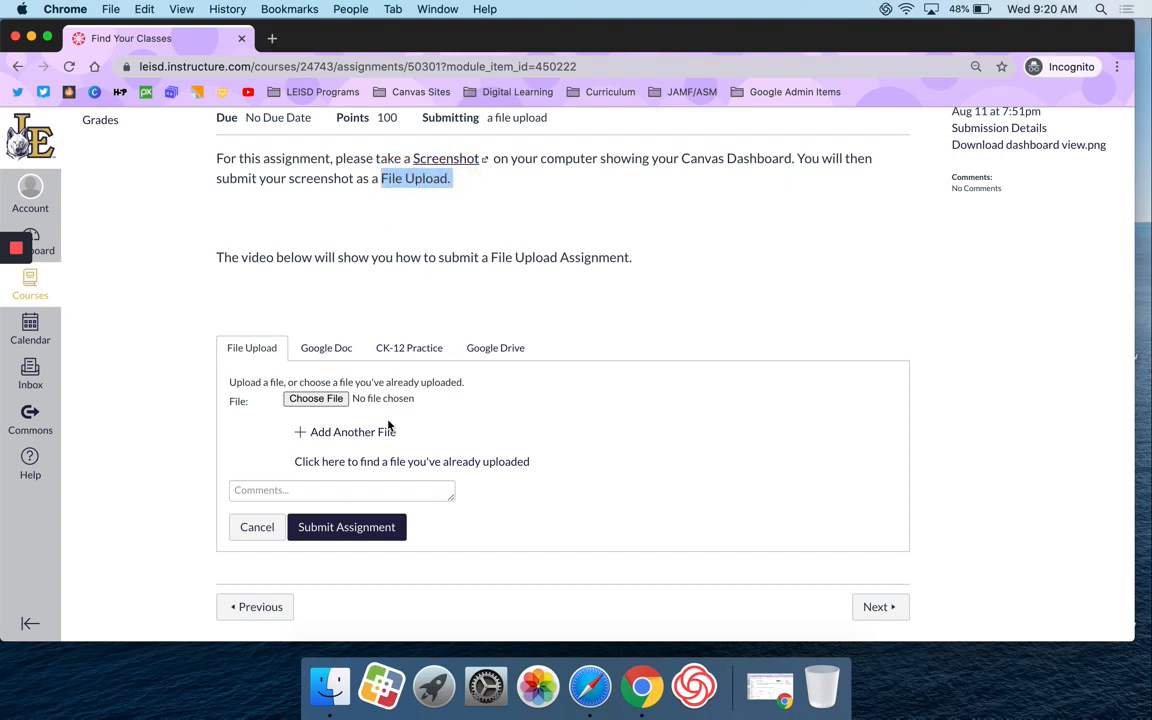
mouse_move(316, 398)
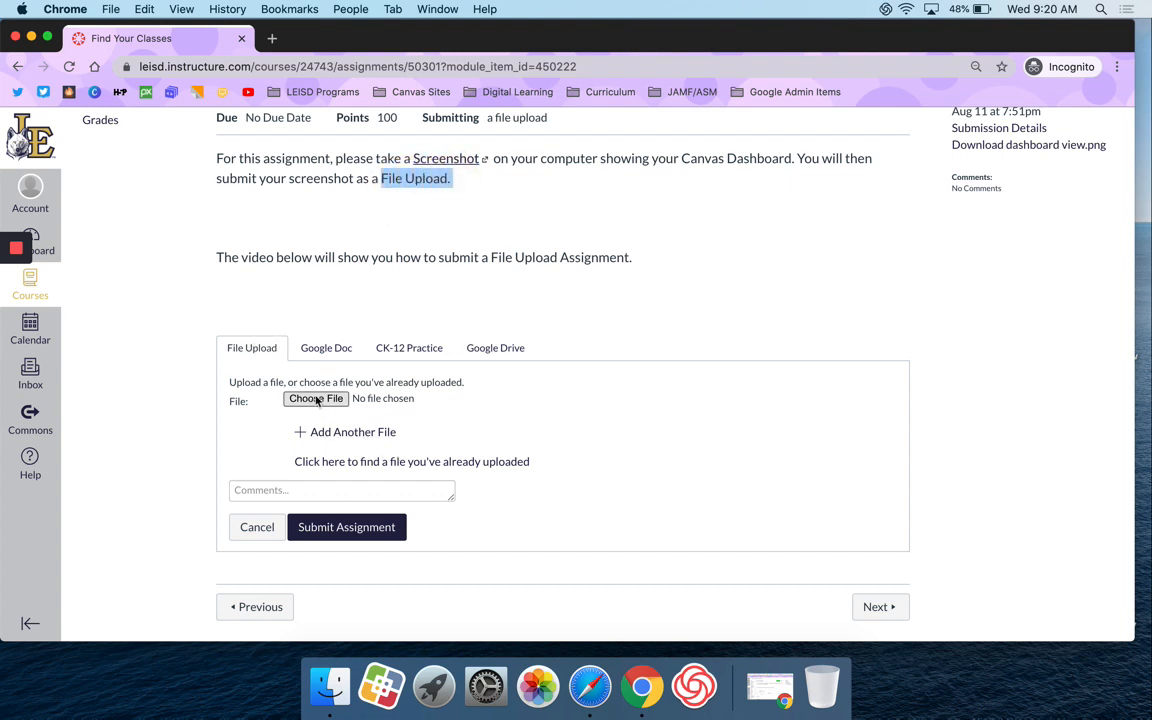
Step: Browse for a file to upload and show the Desktop folder in the chooser
click(316, 398)
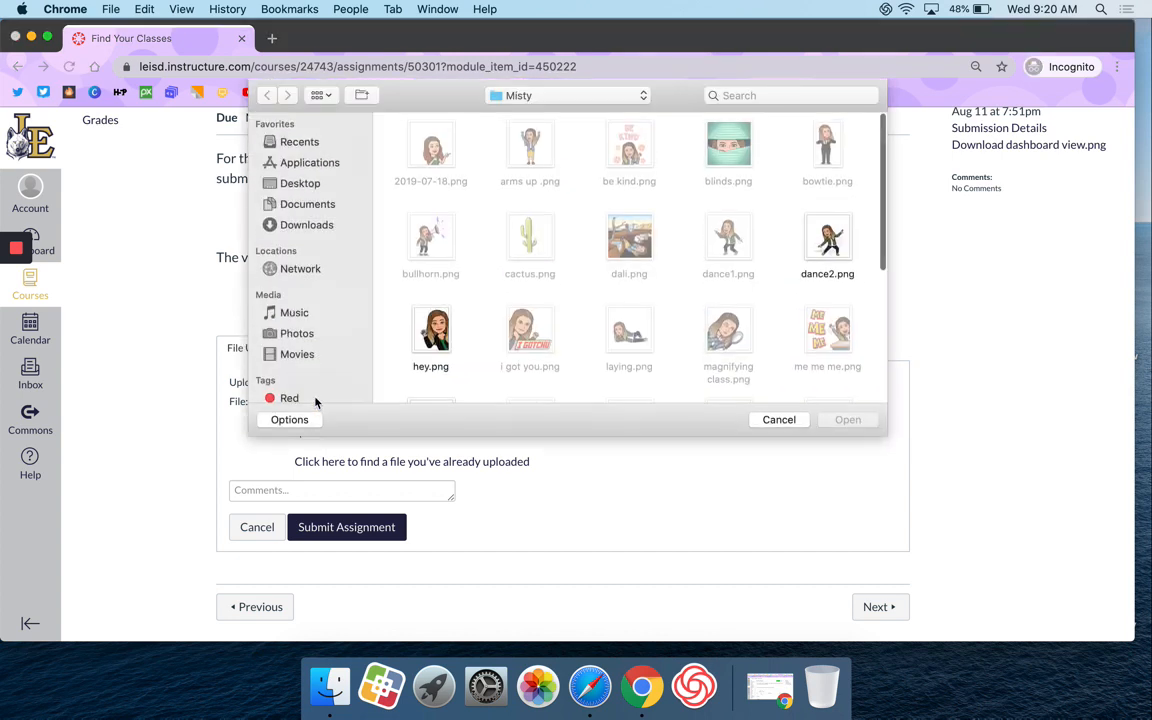
click(300, 184)
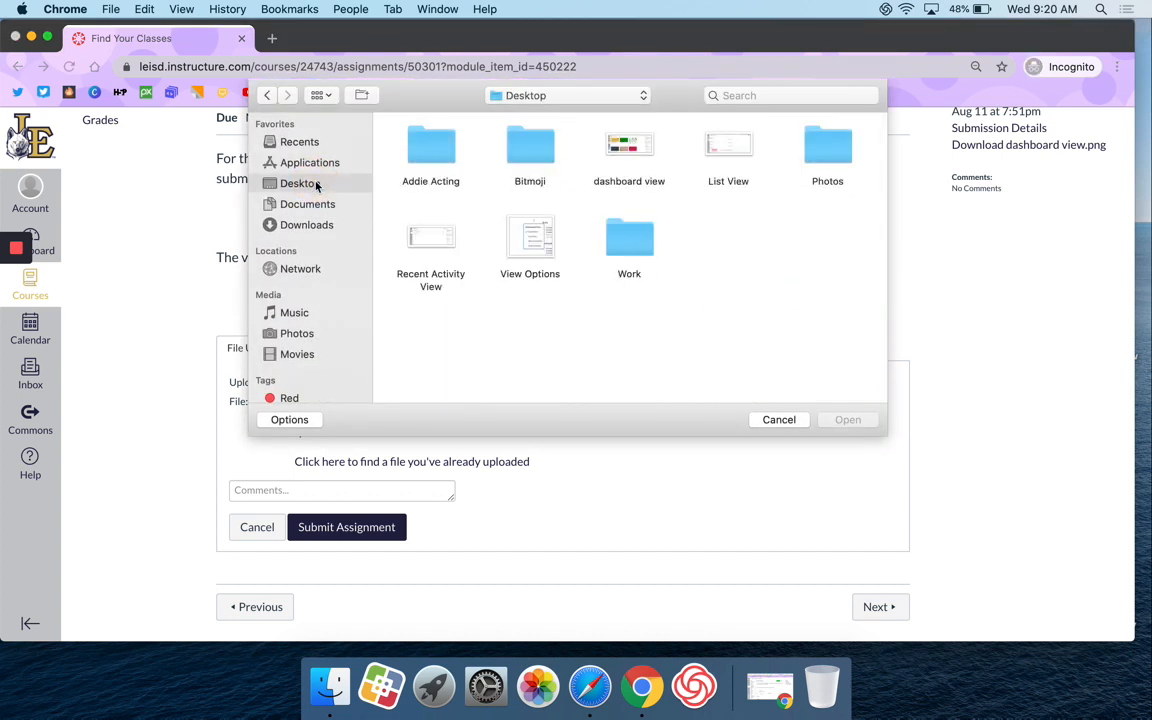
mouse_move(628, 148)
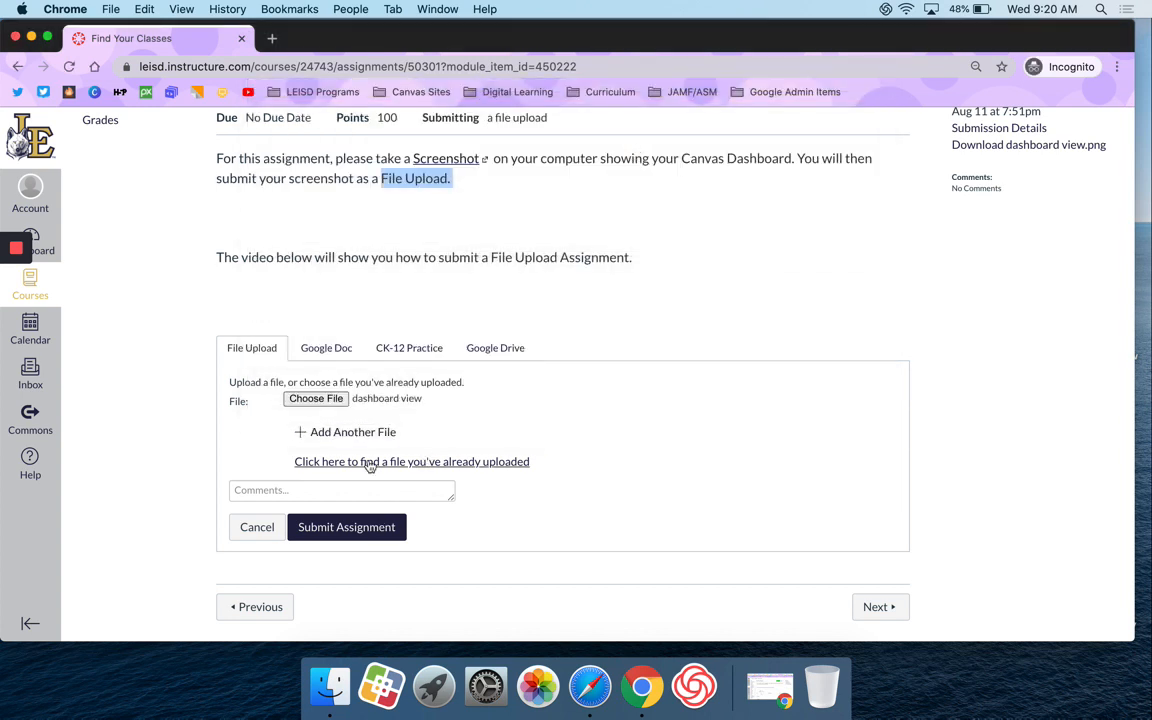
mouse_move(346, 528)
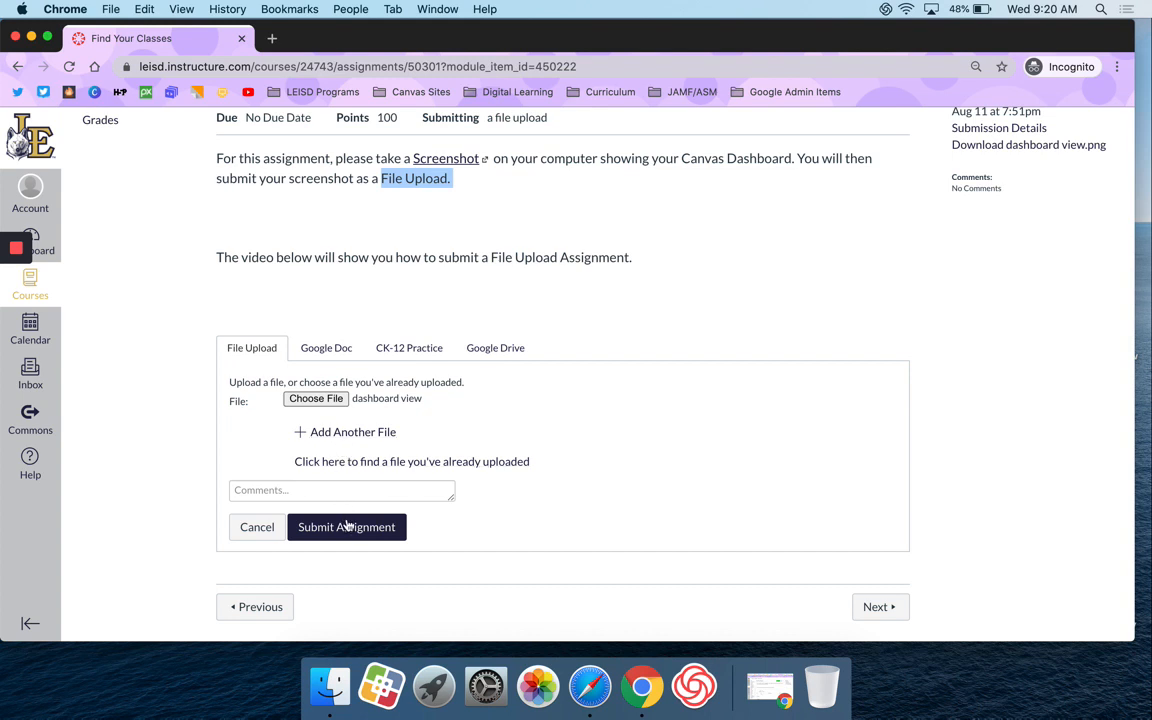
Step: Submit the assignment with the attached dashboard view screenshot
click(346, 528)
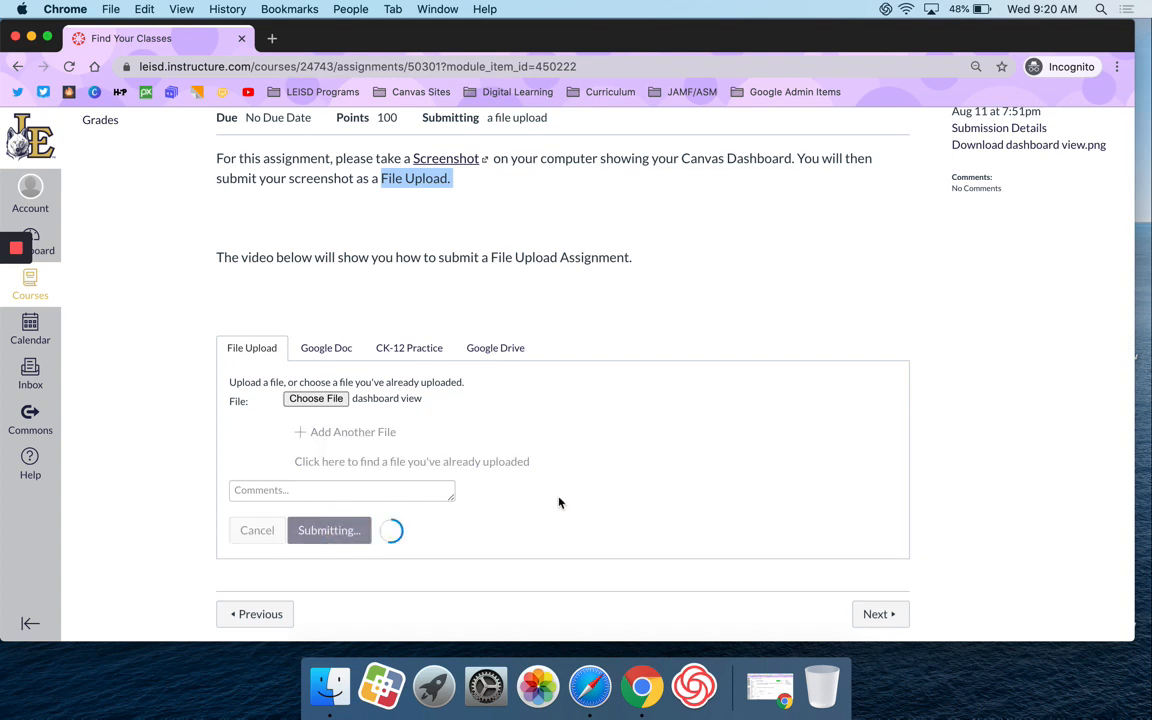
click(328, 530)
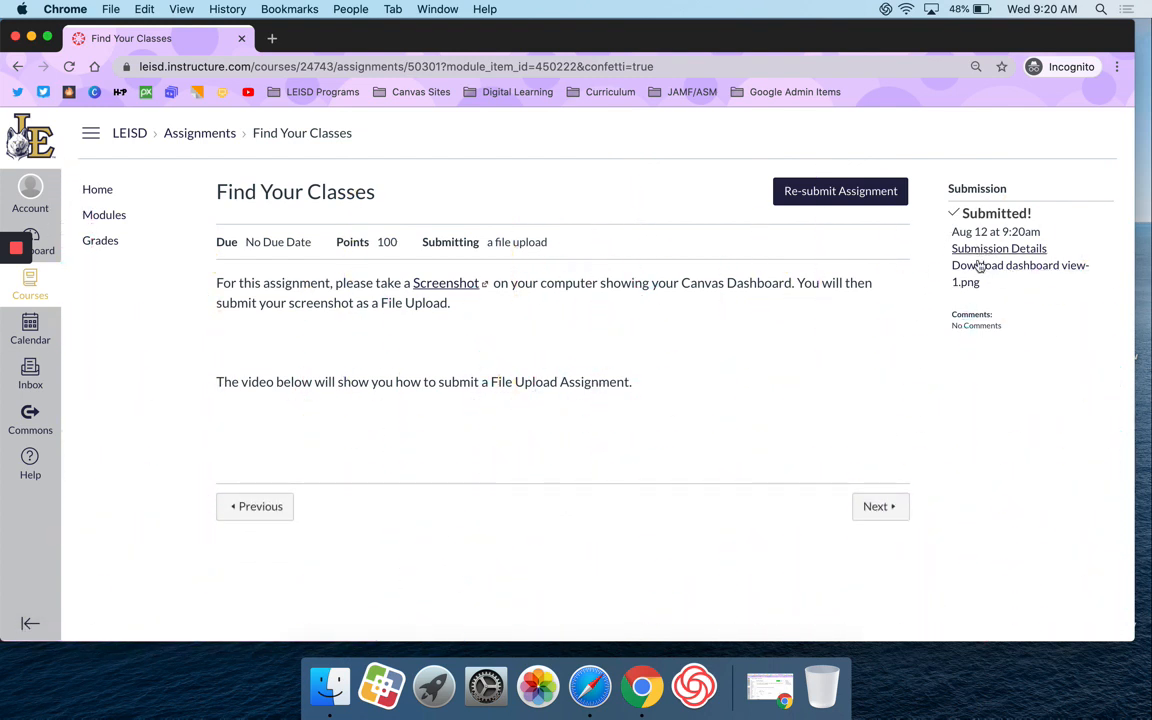
mouse_move(976, 272)
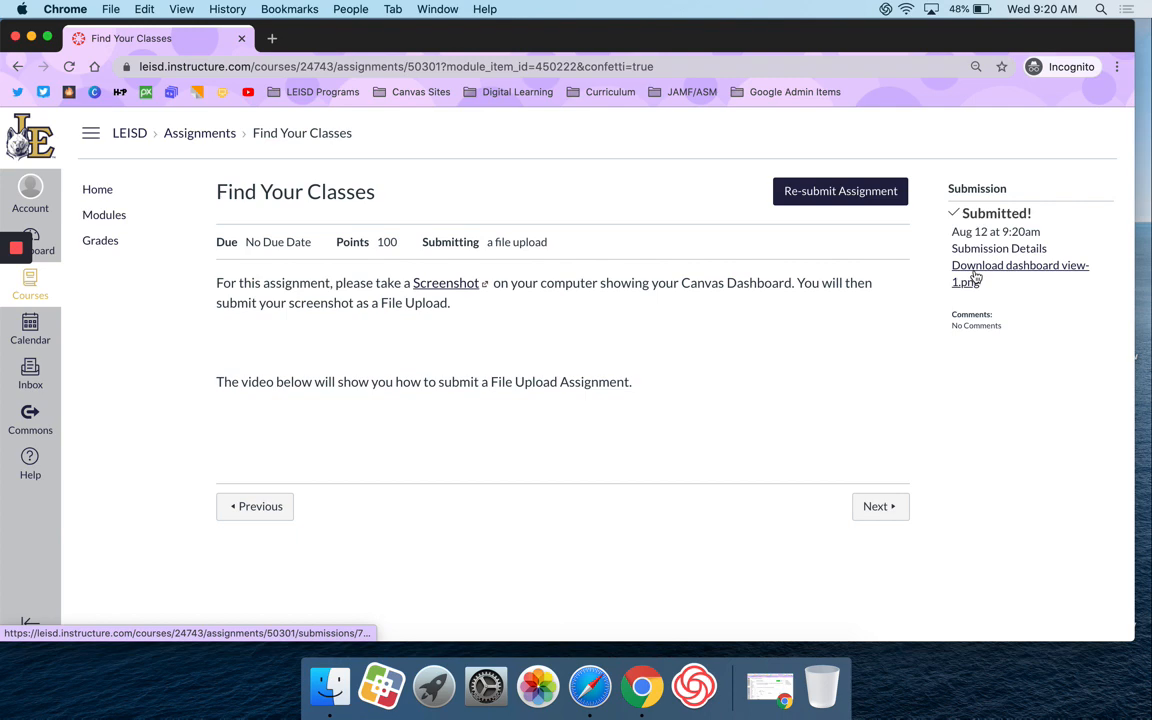
Step: Download the submitted dashboard view-1.png and view it in Preview
click(1020, 272)
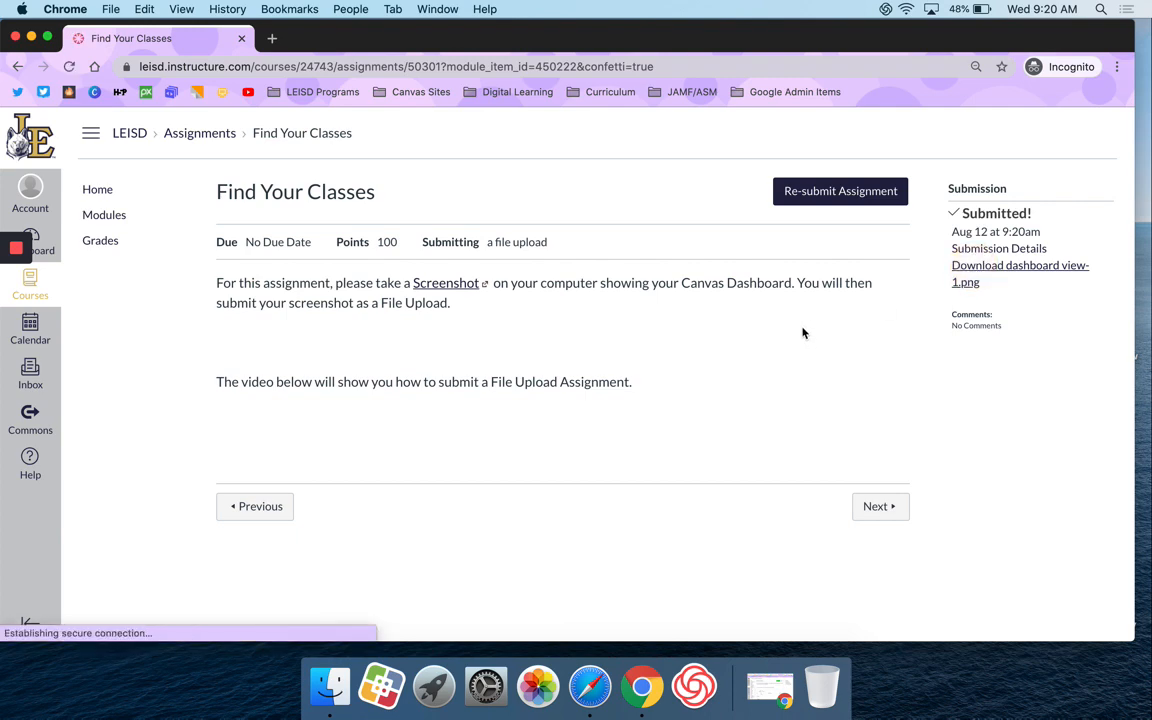
click(1020, 272)
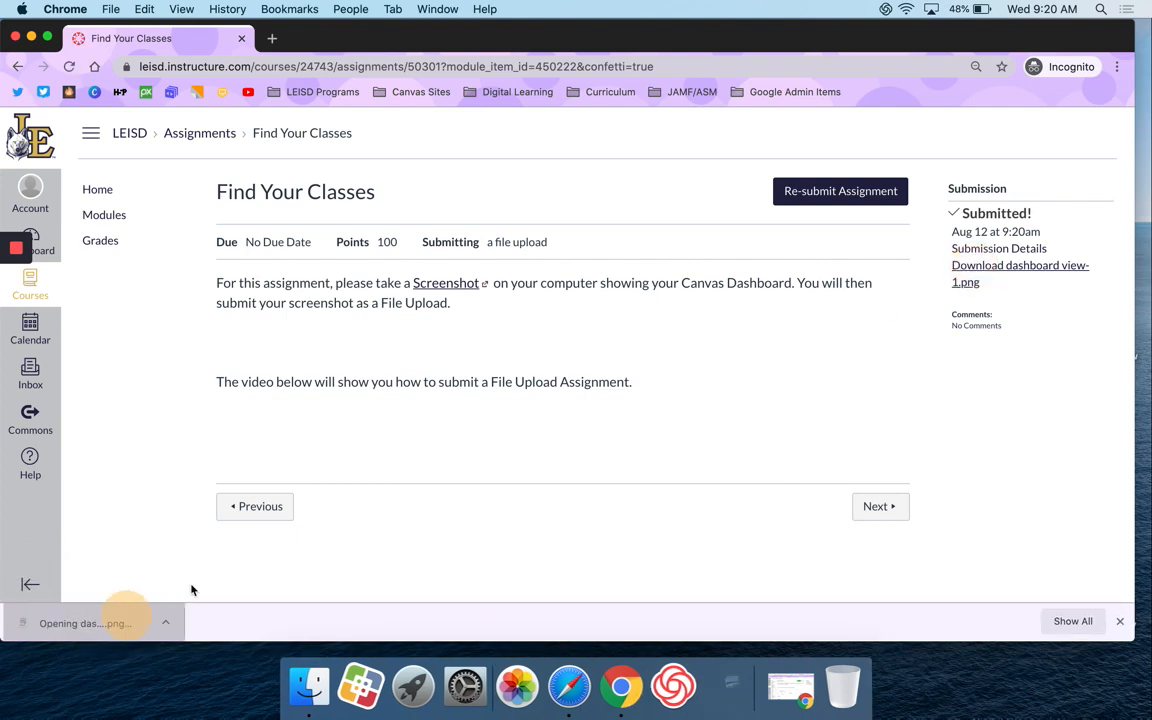
click(84, 624)
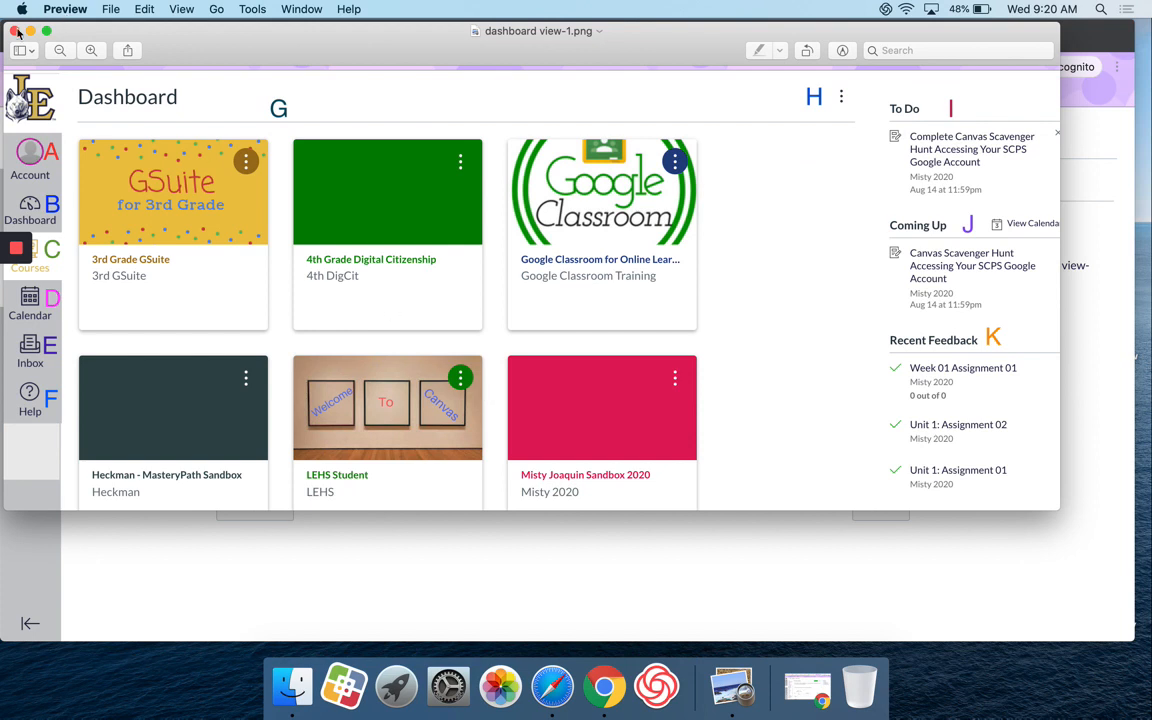